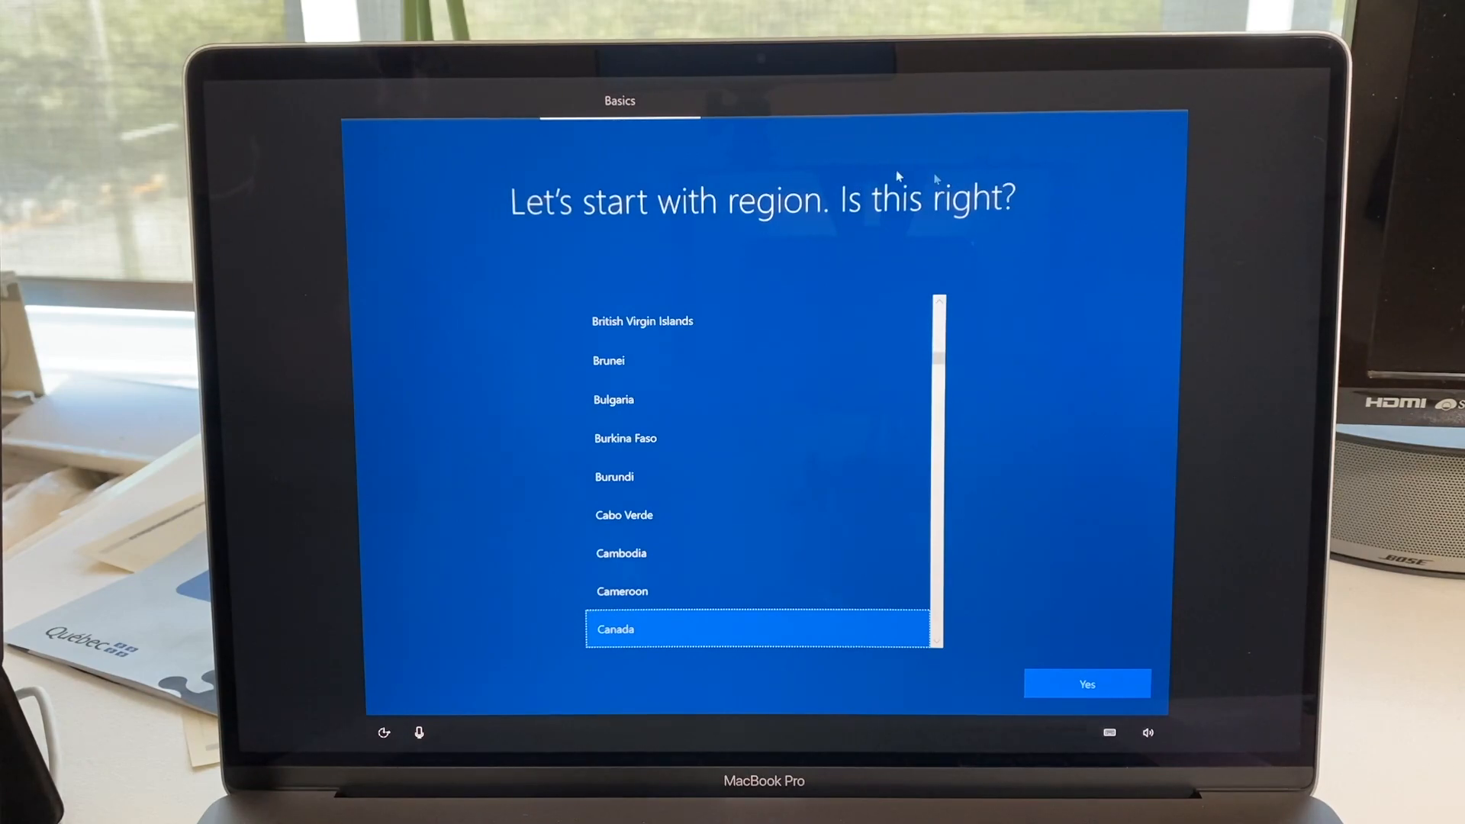
mouse_move(934, 177)
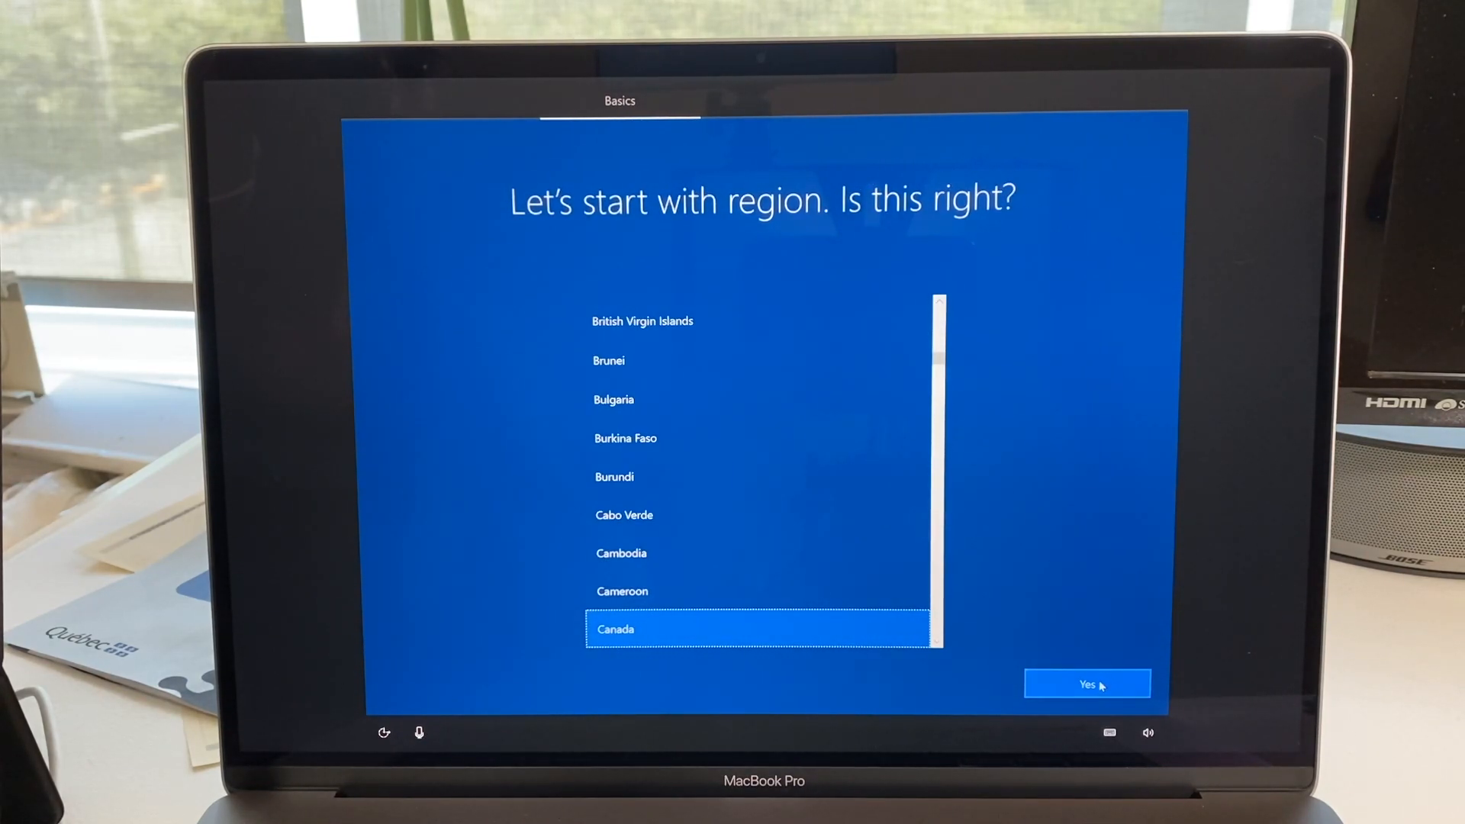
Confirm Canada as the region so setup moves on to the keyboard layout question.
left_click(1086, 684)
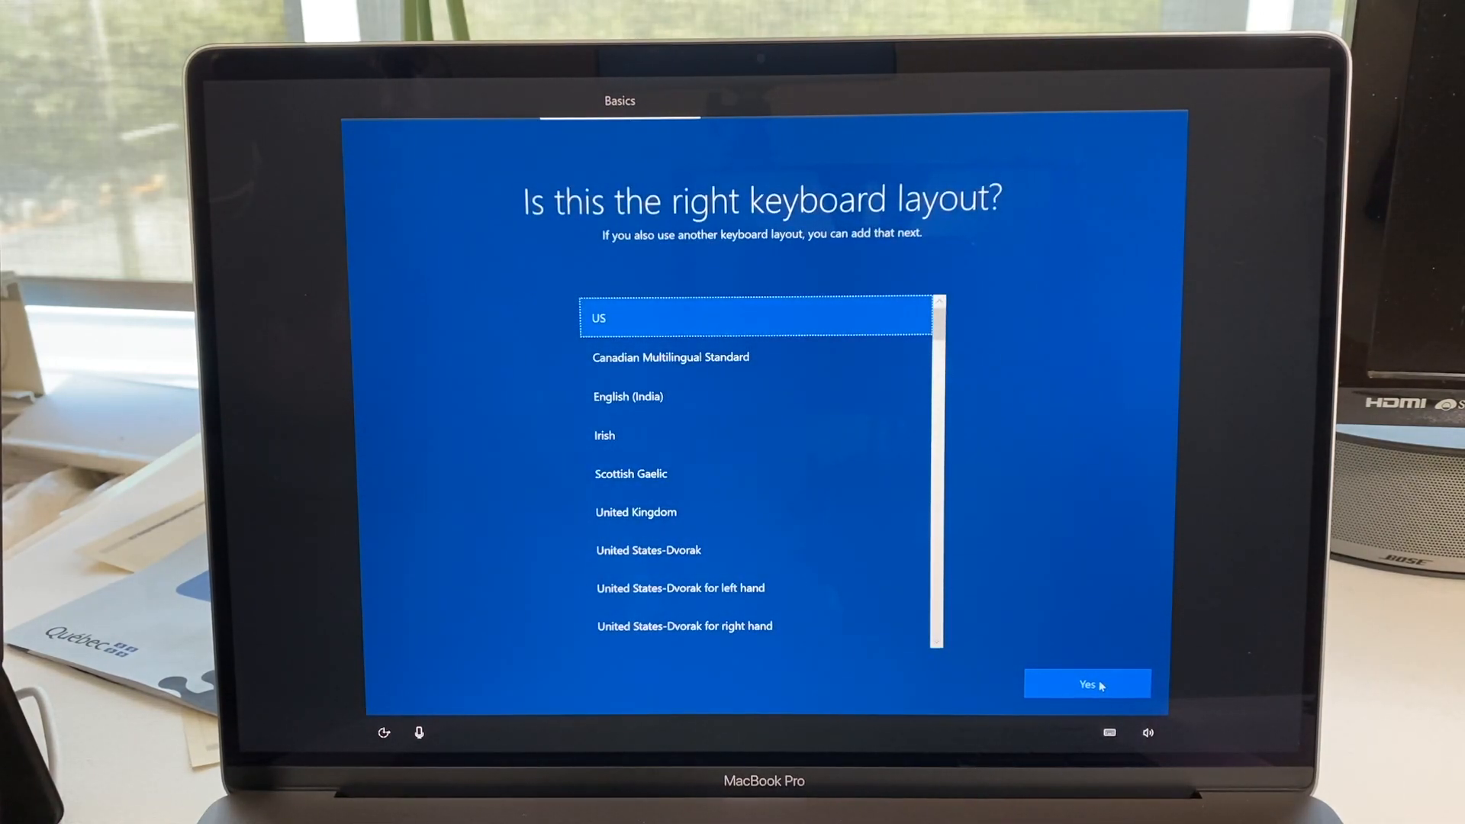
Choose Canadian Multilingual Standard as the keyboard layout and confirm it.
left_click(670, 357)
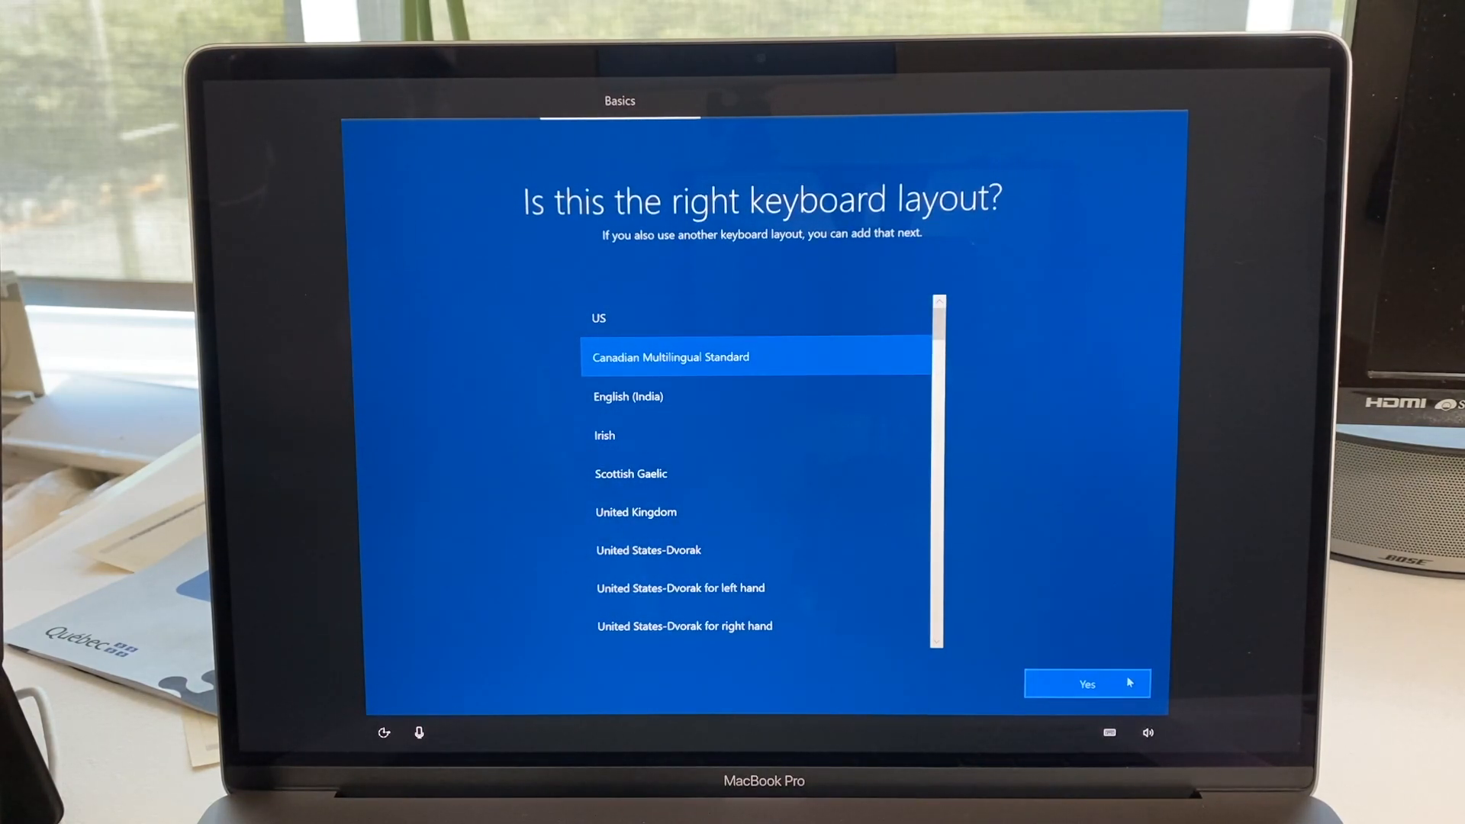
left_click(1087, 684)
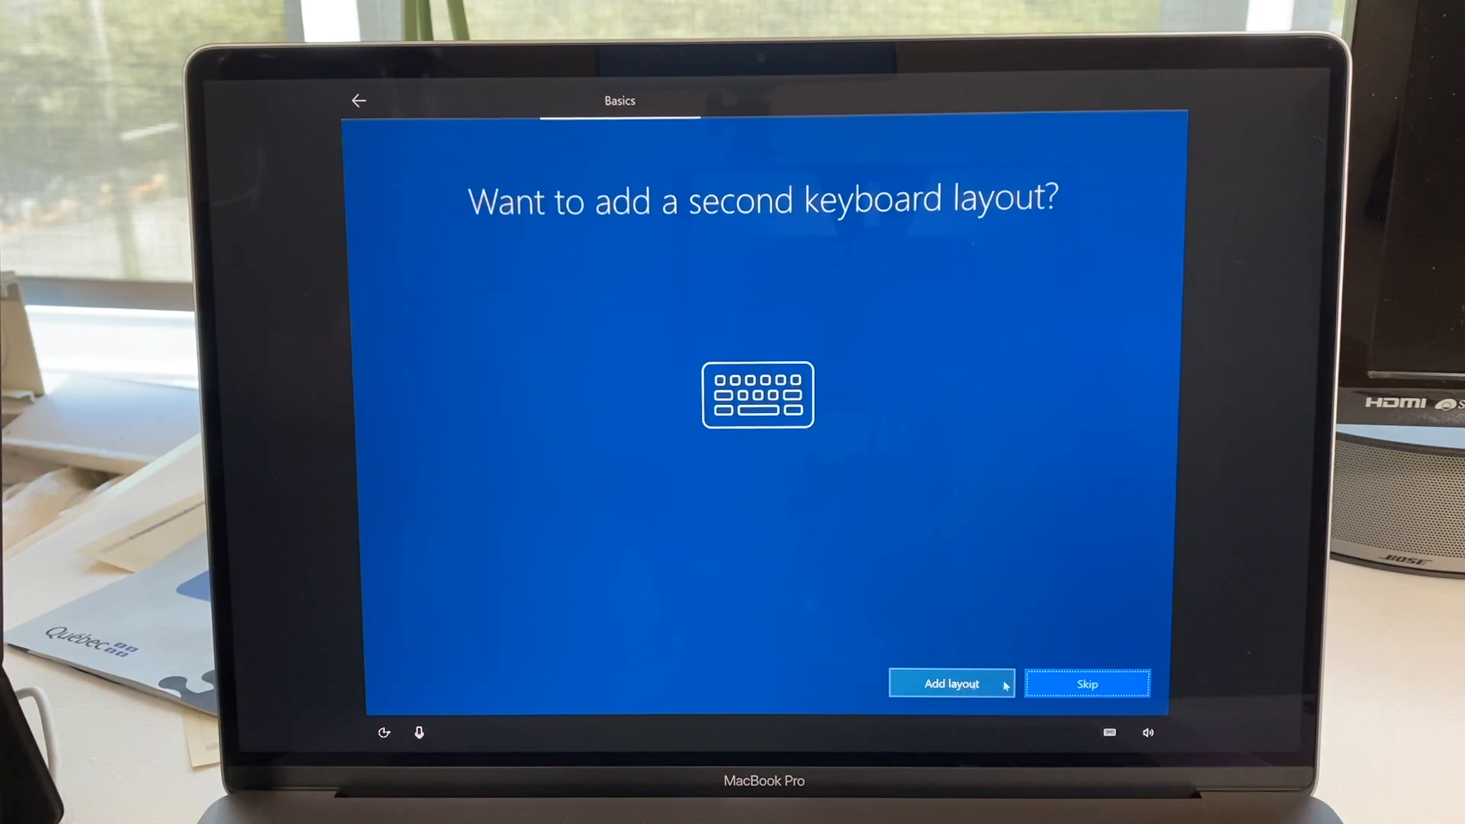
Skip the second layout, connect to the secured Wi-Fi network, and continue setup.
left_click(1087, 684)
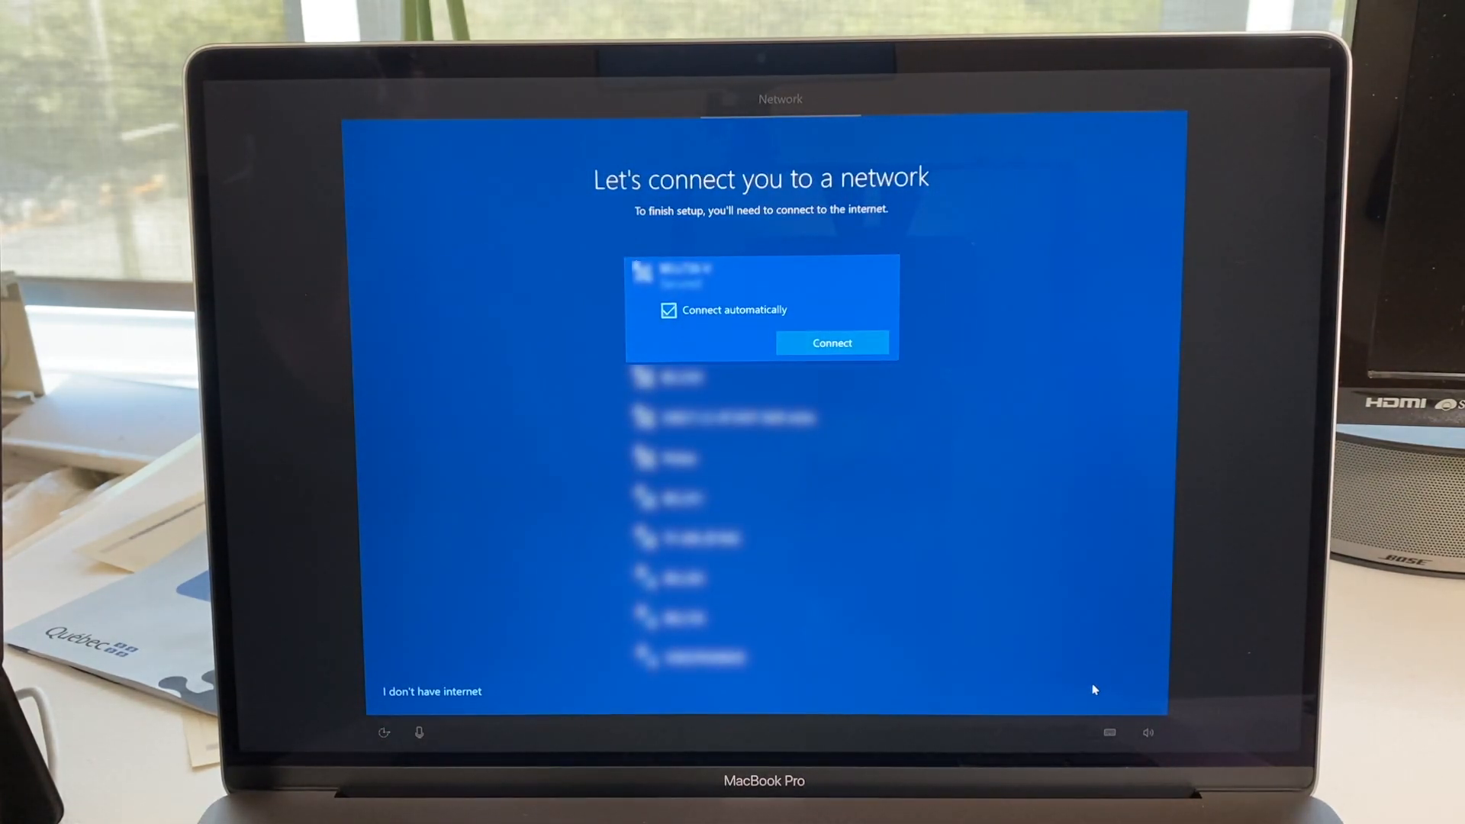
left_click(830, 343)
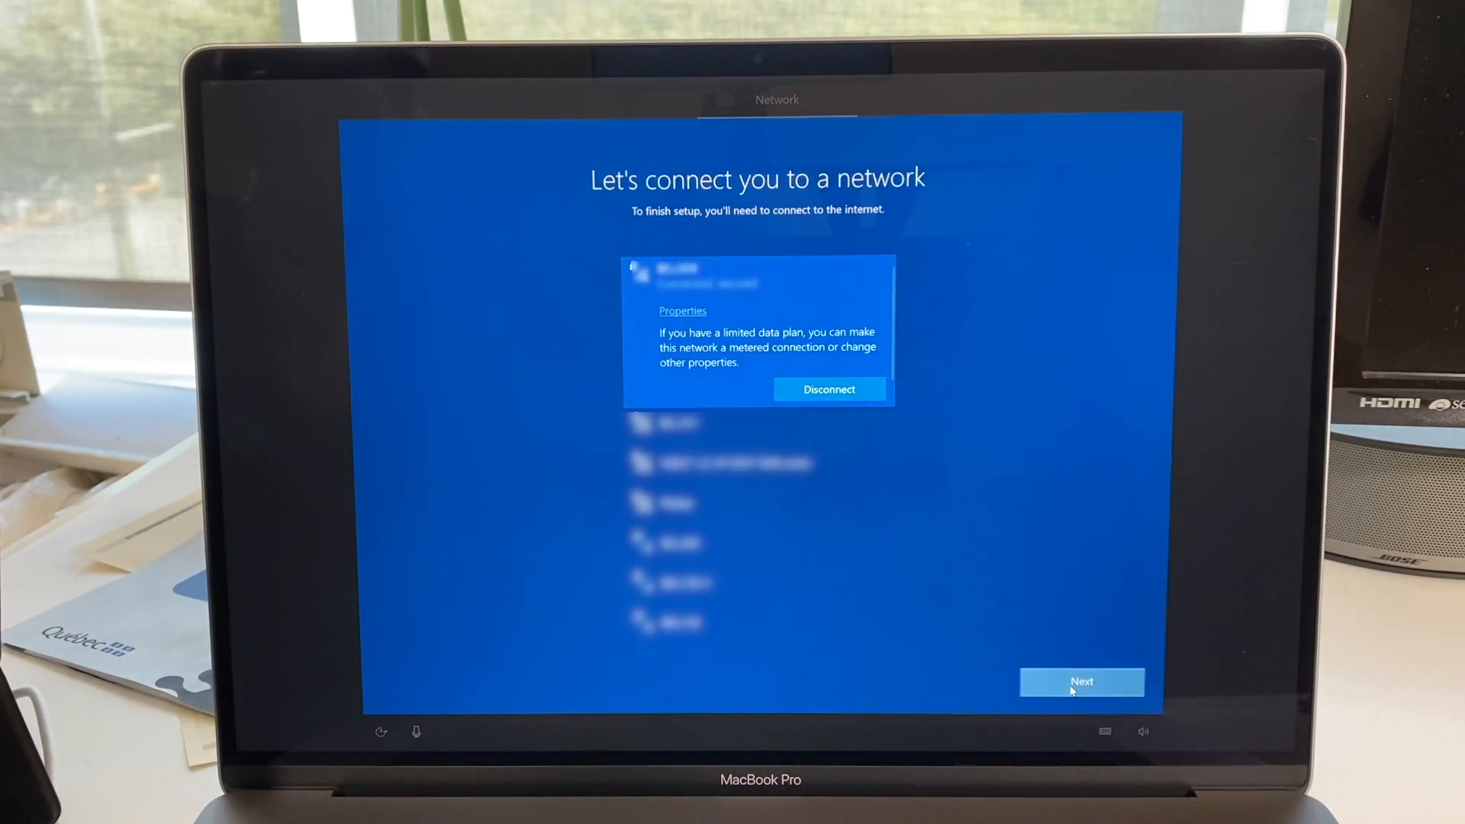
left_click(1081, 680)
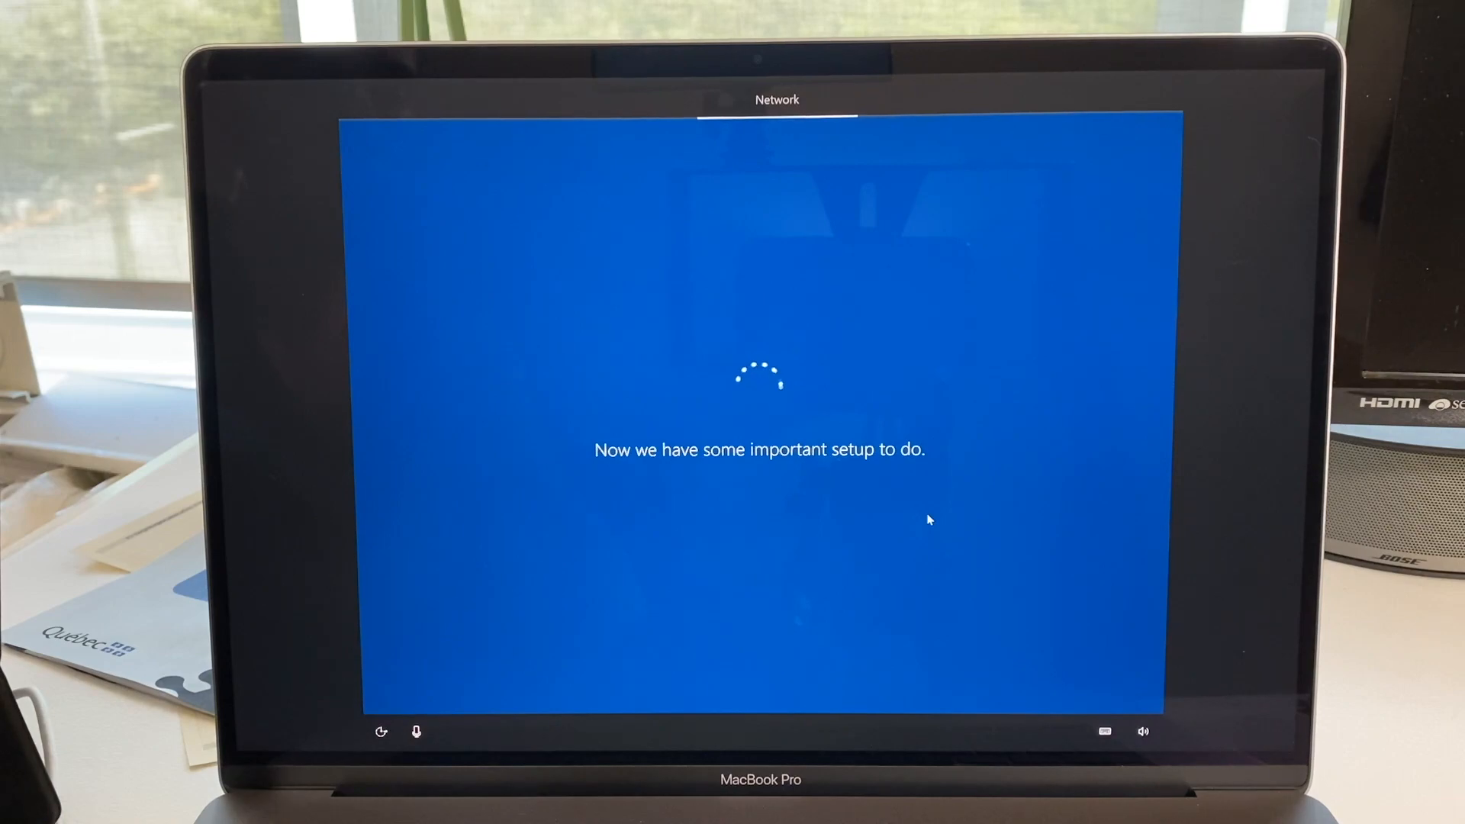